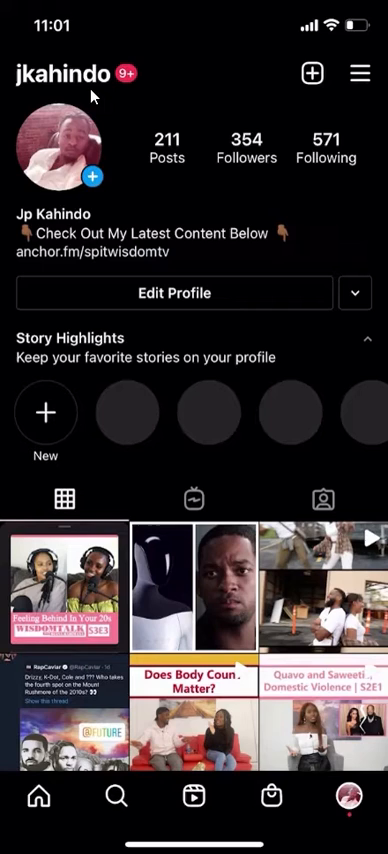
{"action": "mouse_move", "coordinate": [367, 93]}
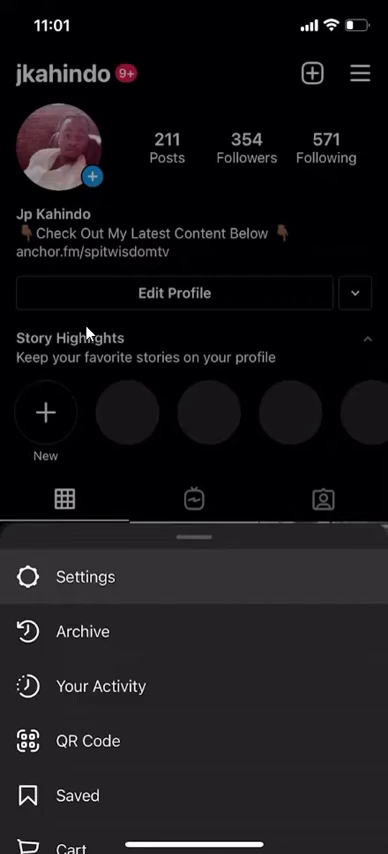
Go from the account sheet into Settings and open the Security page
{"action": "left_click", "coordinate": [84, 577]}
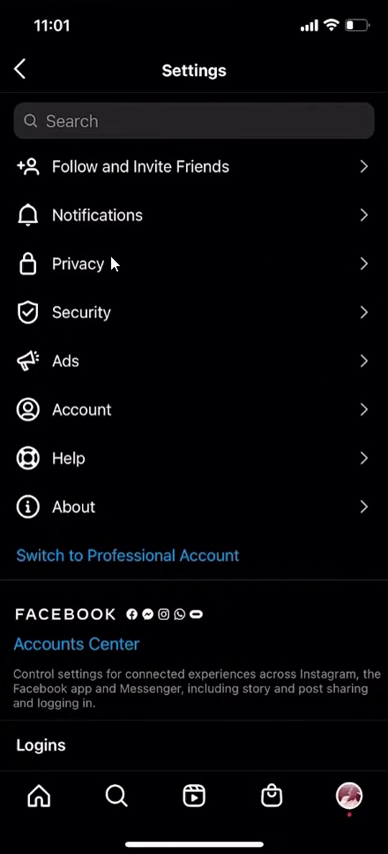
{"action": "mouse_move", "coordinate": [95, 335]}
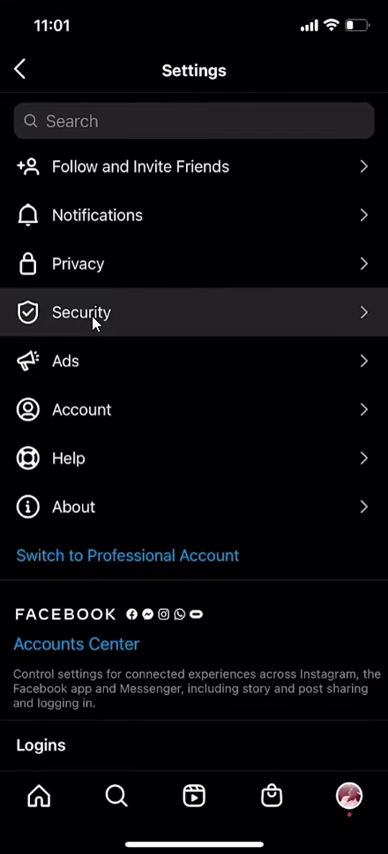
{"action": "left_click", "coordinate": [80, 312]}
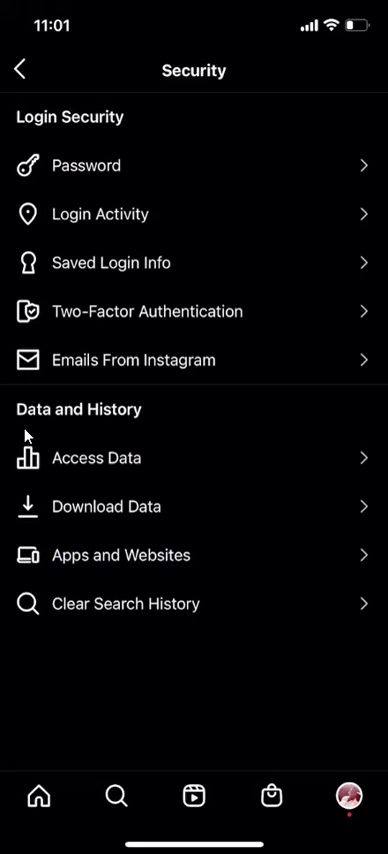
{"action": "mouse_move", "coordinate": [125, 456]}
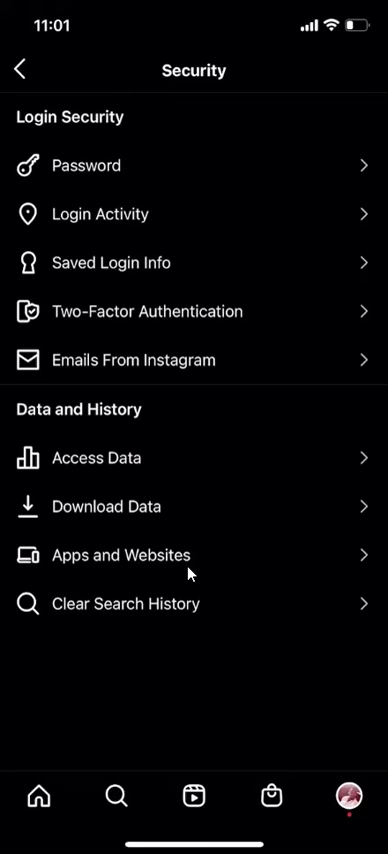
Open Apps and Websites under Data and History on the Security page
{"action": "left_click", "coordinate": [116, 555]}
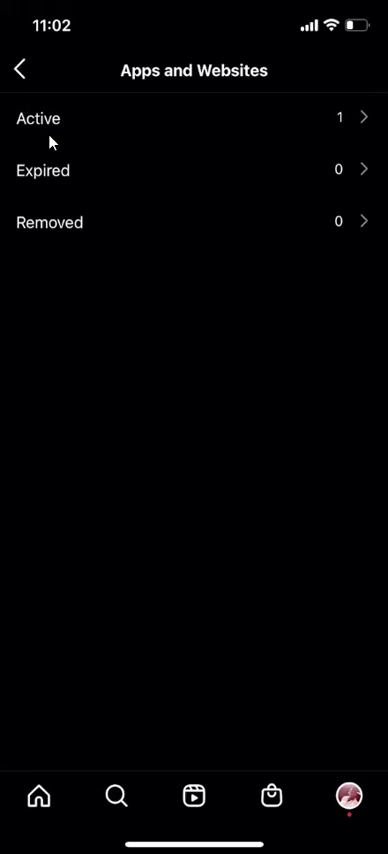
{"action": "mouse_move", "coordinate": [48, 254]}
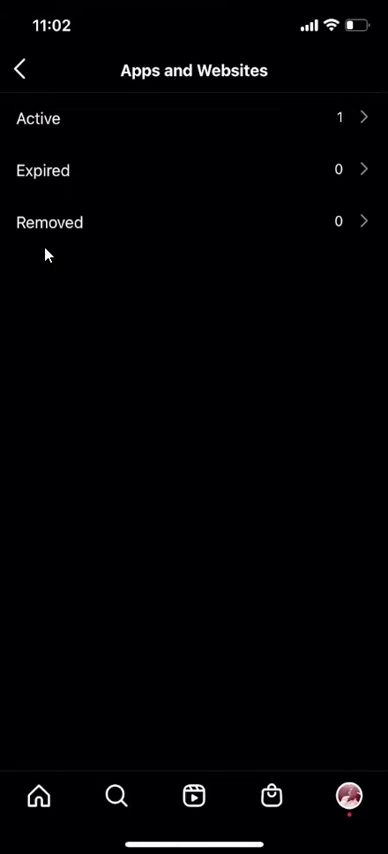
{"action": "mouse_move", "coordinate": [63, 200]}
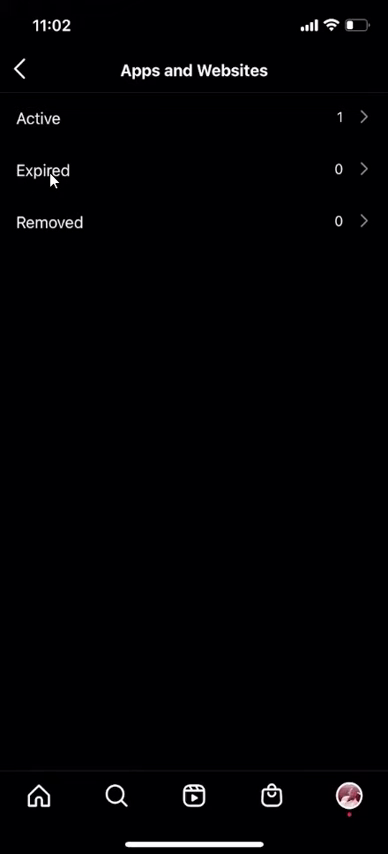
{"action": "mouse_move", "coordinate": [96, 237]}
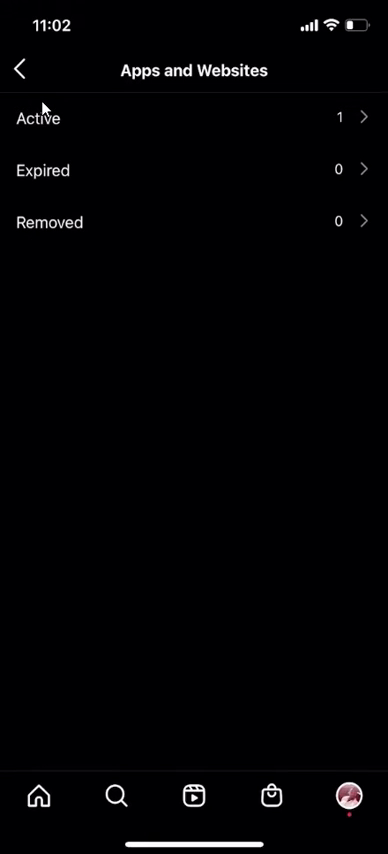
{"action": "mouse_move", "coordinate": [54, 275]}
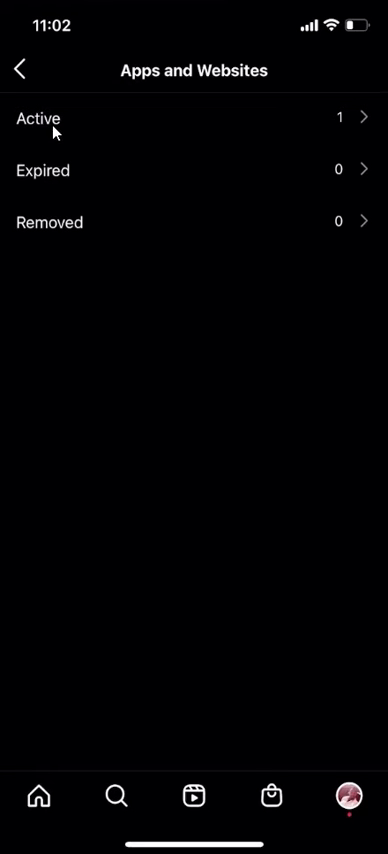
{"action": "mouse_move", "coordinate": [60, 140]}
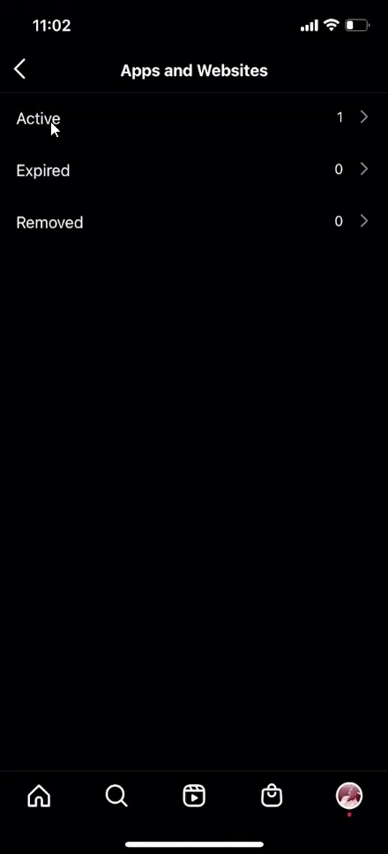
{"action": "mouse_move", "coordinate": [50, 138]}
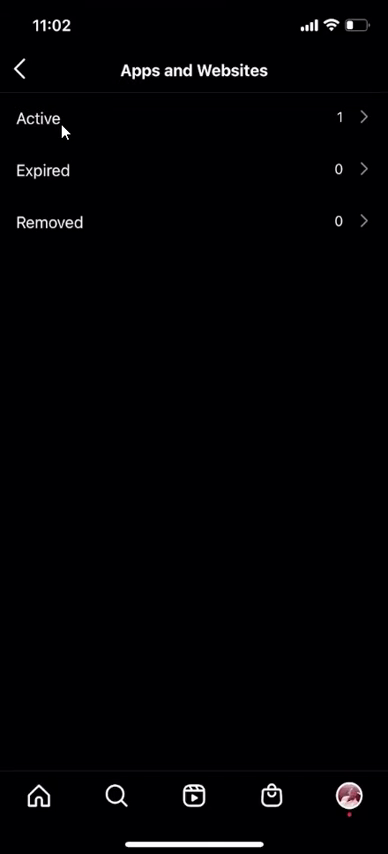
{"action": "mouse_move", "coordinate": [290, 134]}
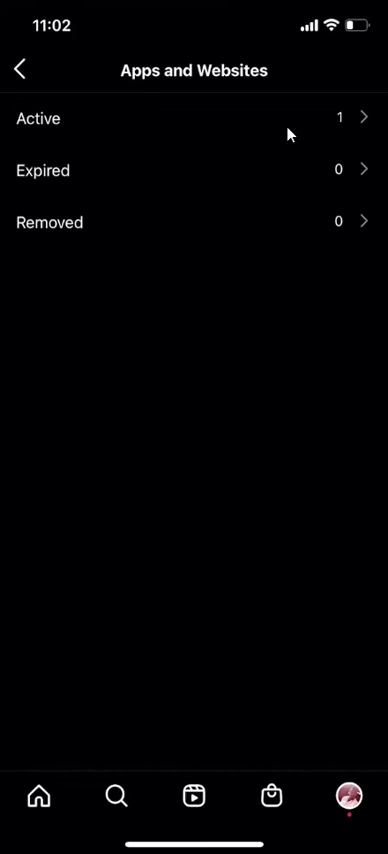
{"action": "mouse_move", "coordinate": [378, 140]}
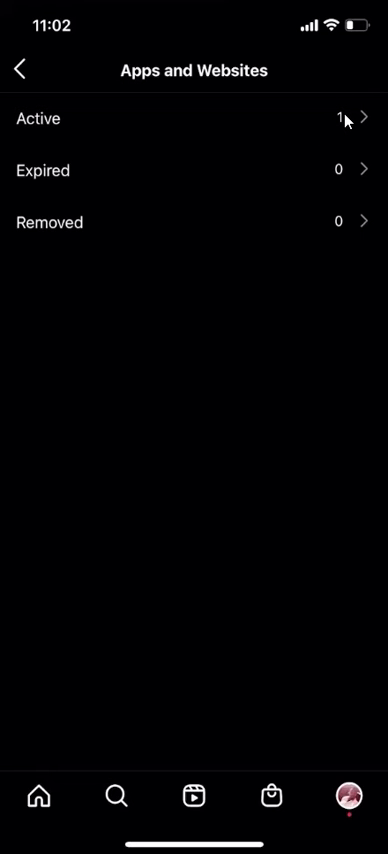
Open the Active list to see TikTok authorized on 10/10/21
{"action": "left_click", "coordinate": [190, 118]}
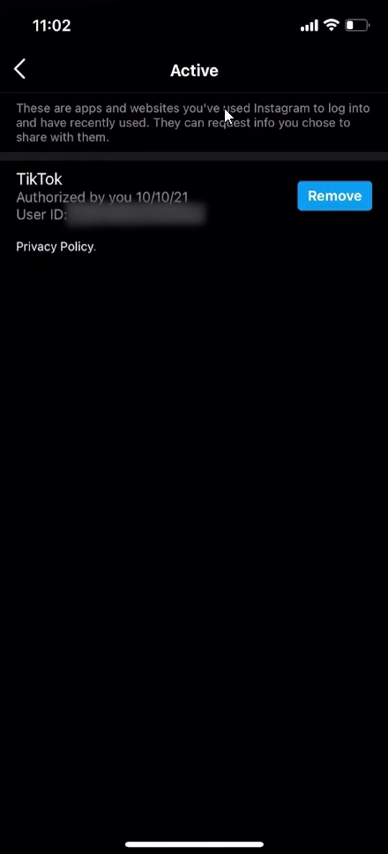
{"action": "mouse_move", "coordinate": [35, 252]}
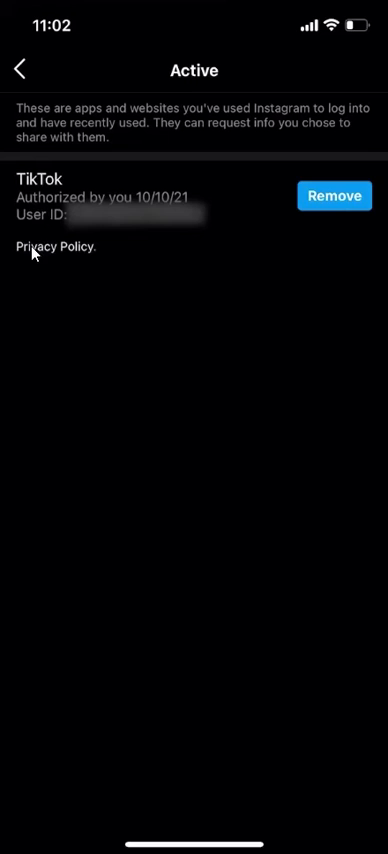
{"action": "mouse_move", "coordinate": [33, 197]}
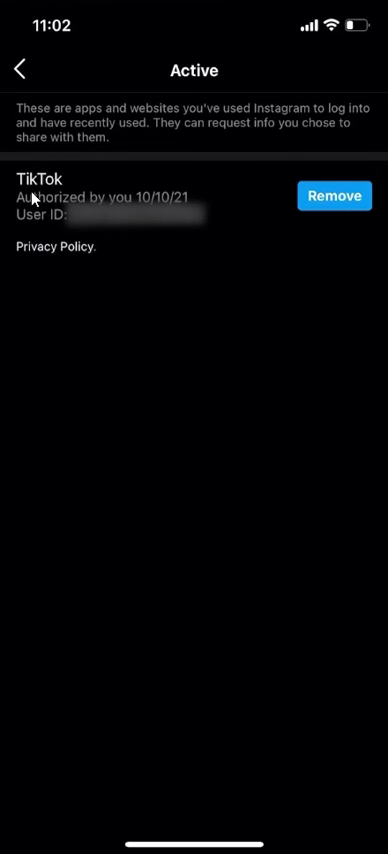
{"action": "mouse_move", "coordinate": [115, 508]}
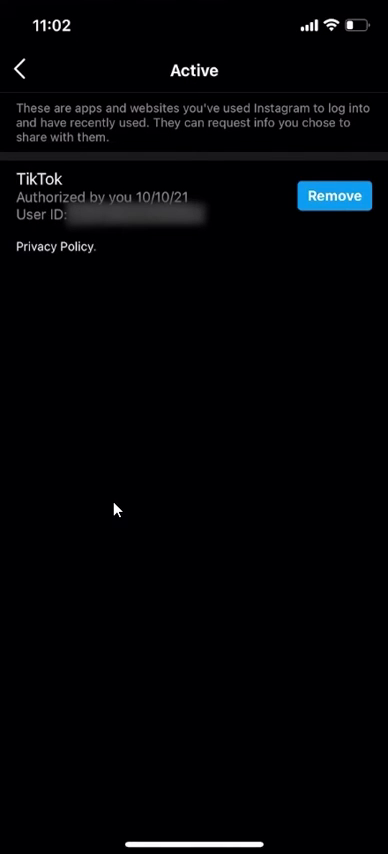
{"action": "mouse_move", "coordinate": [88, 575]}
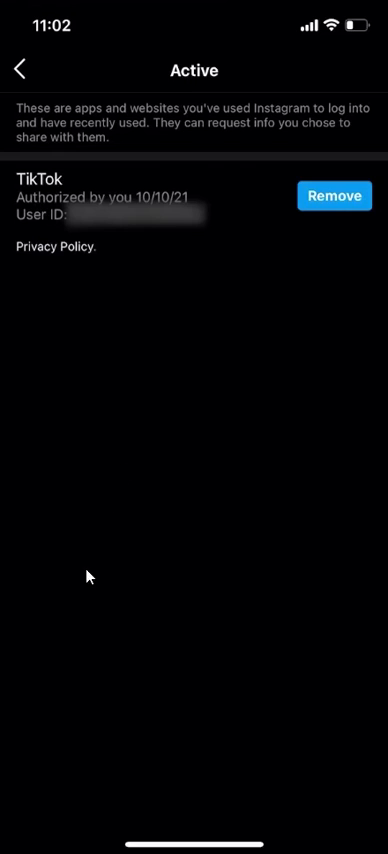
{"action": "mouse_move", "coordinate": [109, 421]}
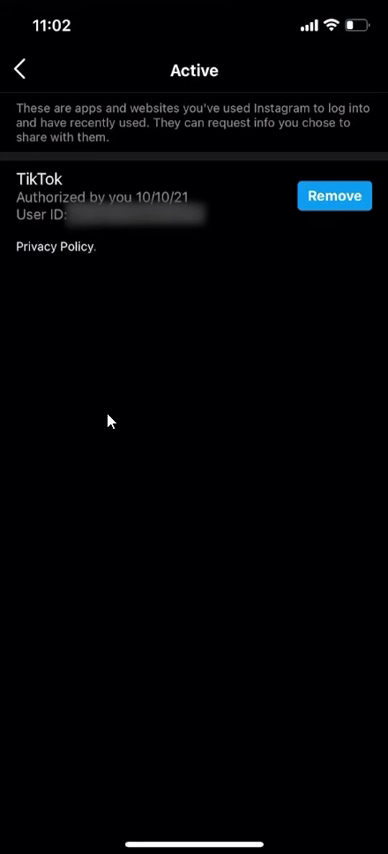
{"action": "mouse_move", "coordinate": [193, 168]}
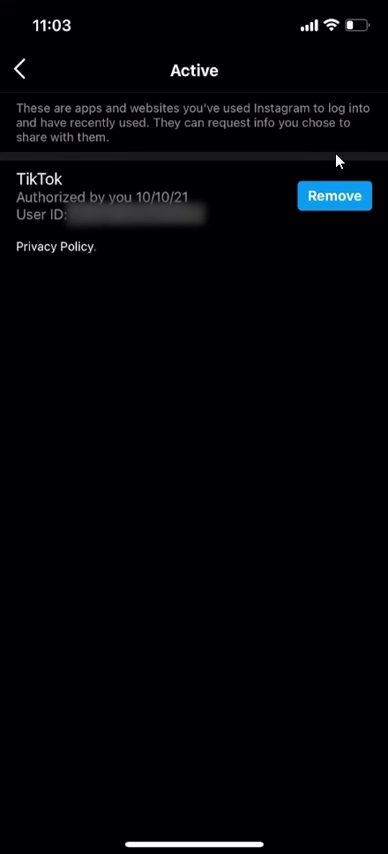
{"action": "mouse_move", "coordinate": [184, 168]}
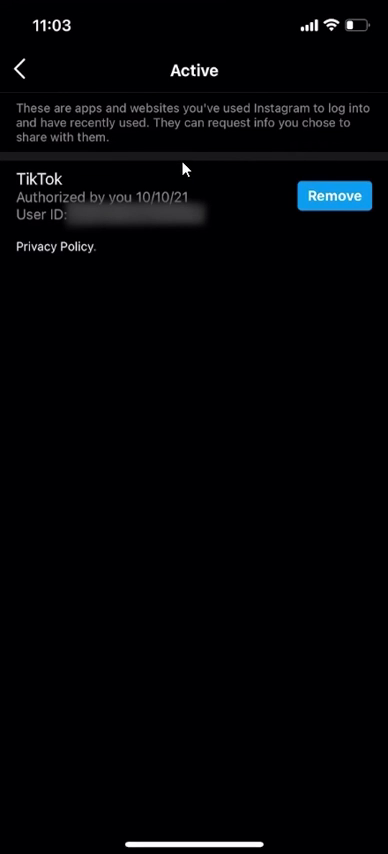
{"action": "mouse_move", "coordinate": [319, 152]}
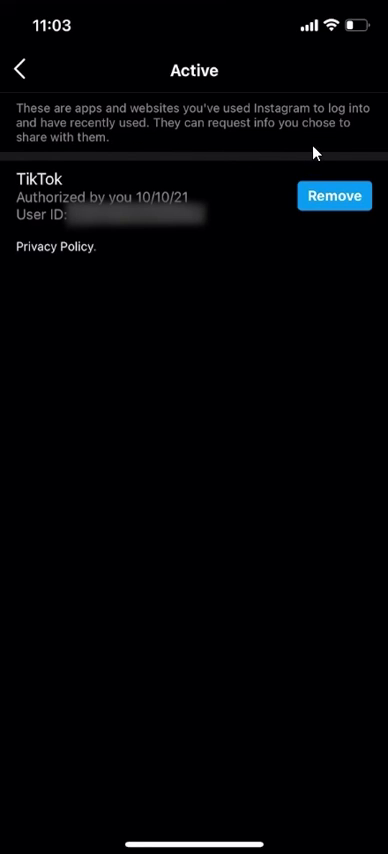